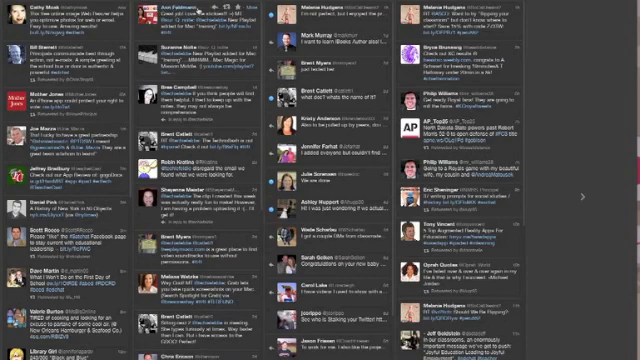
# Start a new Search column from the Add Column dialog.
pyautogui.scroll(-3)
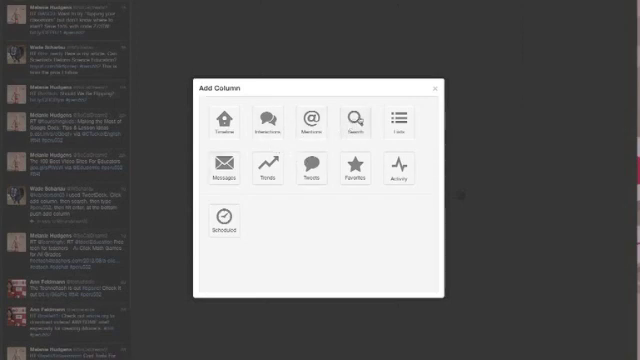
pyautogui.click(352, 120)
pyautogui.write('#edchat')
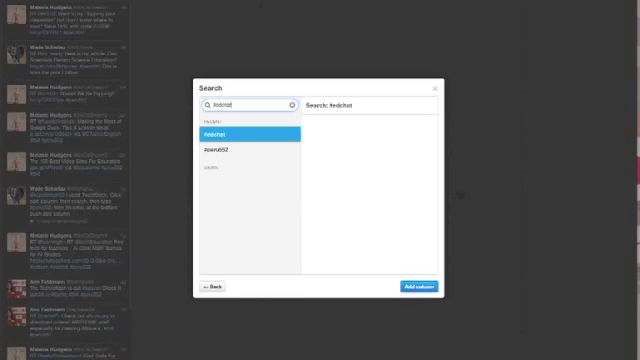
pyautogui.click(228, 132)
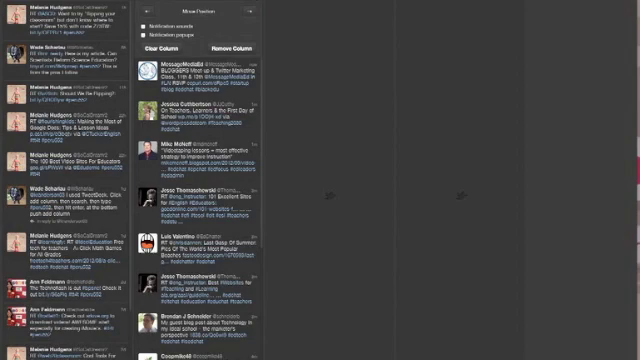
pyautogui.moveTo(232, 8)
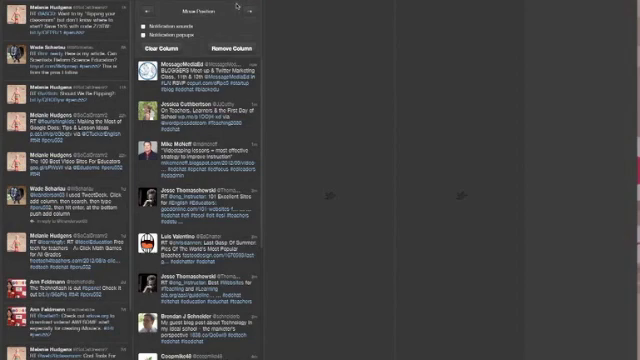